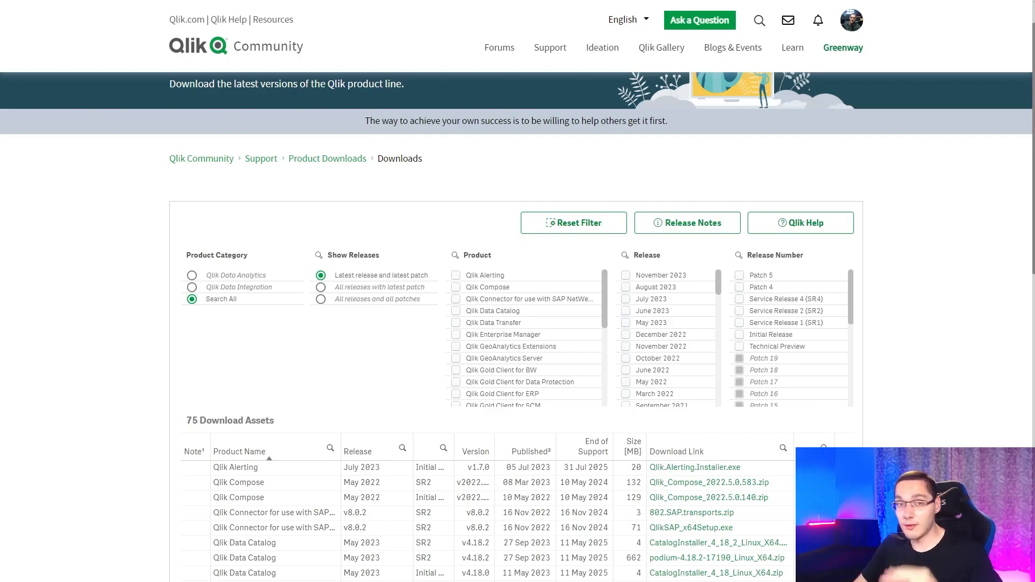
mouse_move(894, 181)
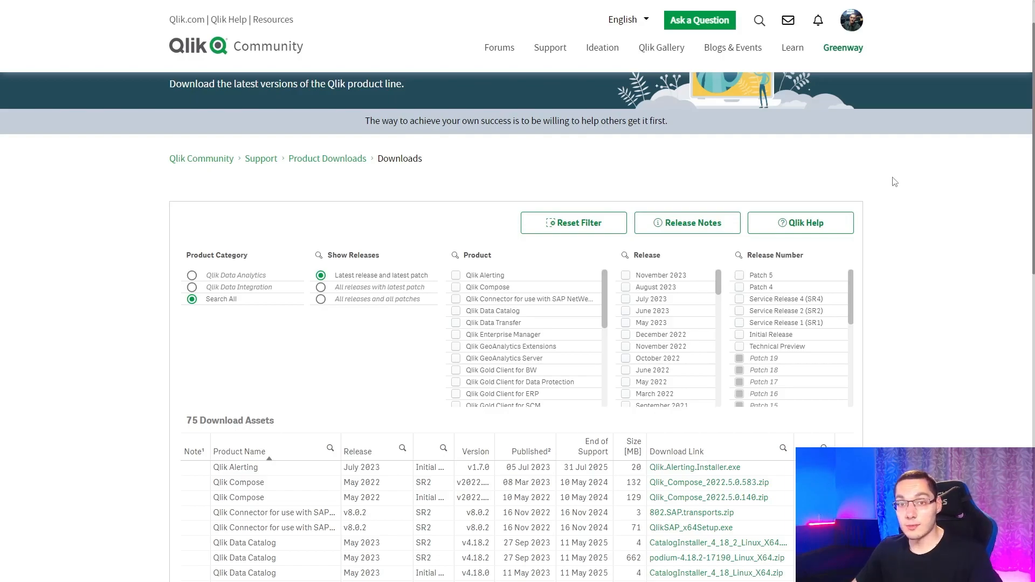
mouse_move(668, 278)
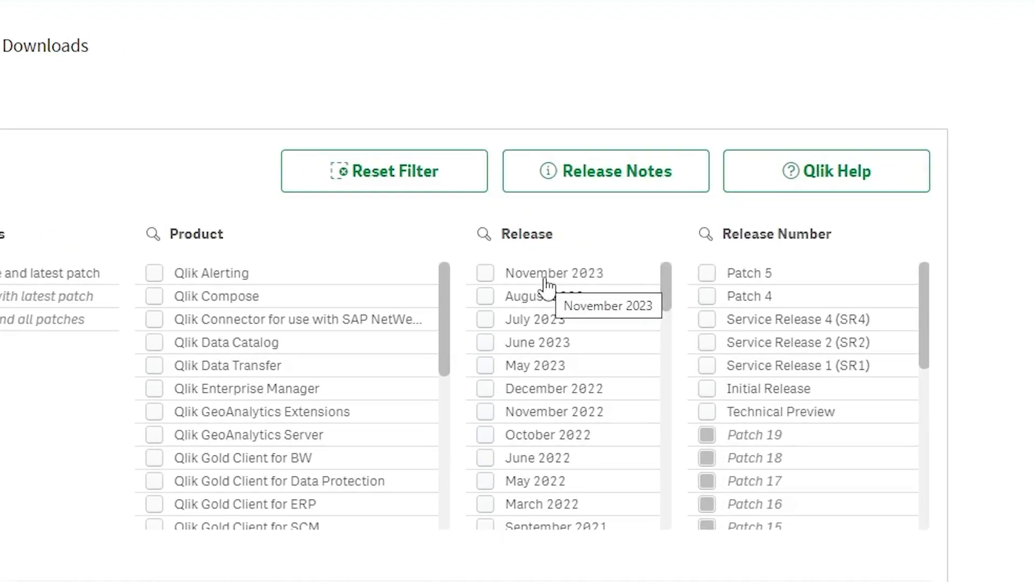
mouse_move(487, 289)
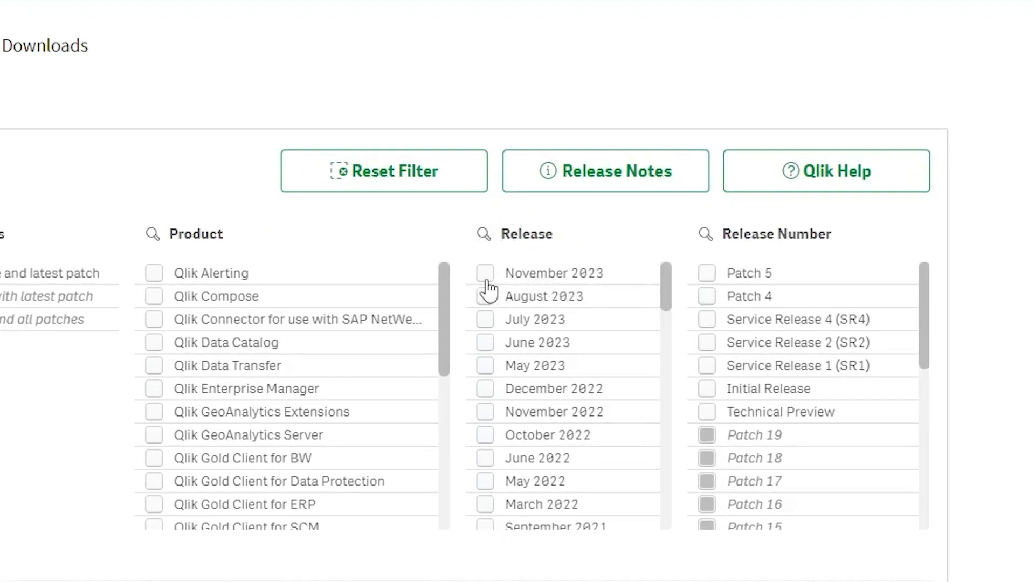
- Filter downloads to November 2023 with latest patch and download Qlik_Sense_Desktop_Update_Beta.exe
left_click(484, 273)
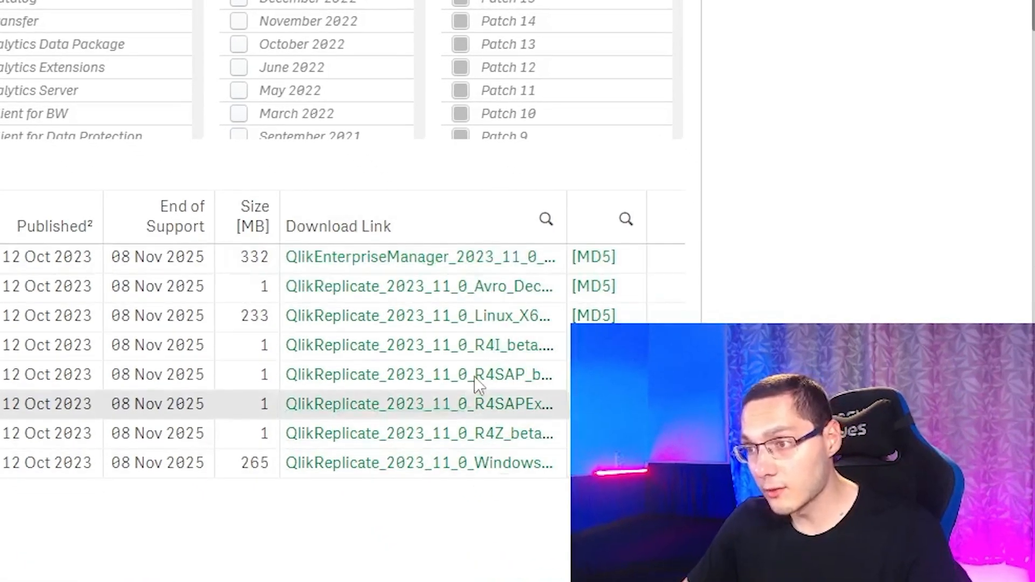
mouse_move(723, 180)
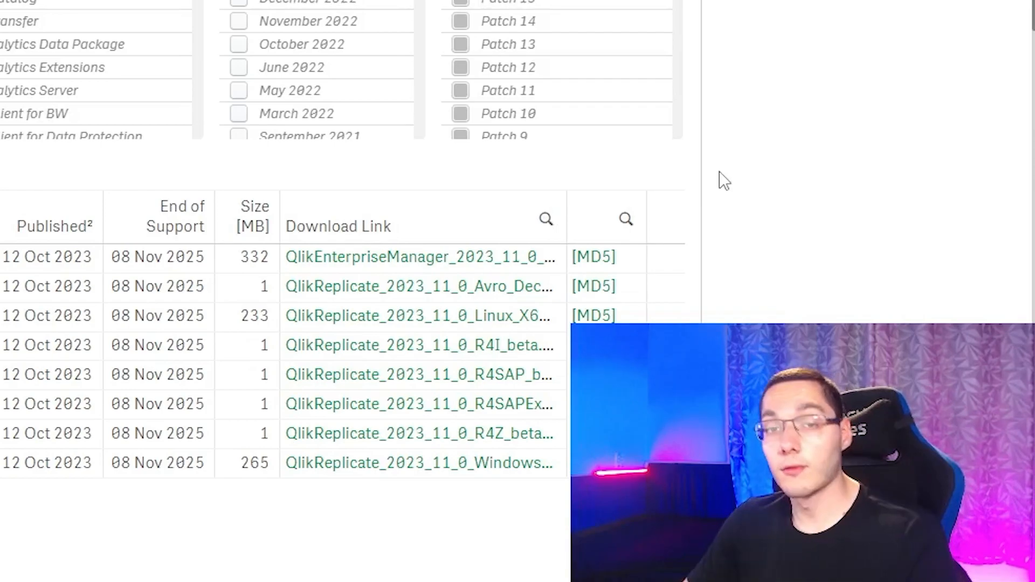
mouse_move(129, 36)
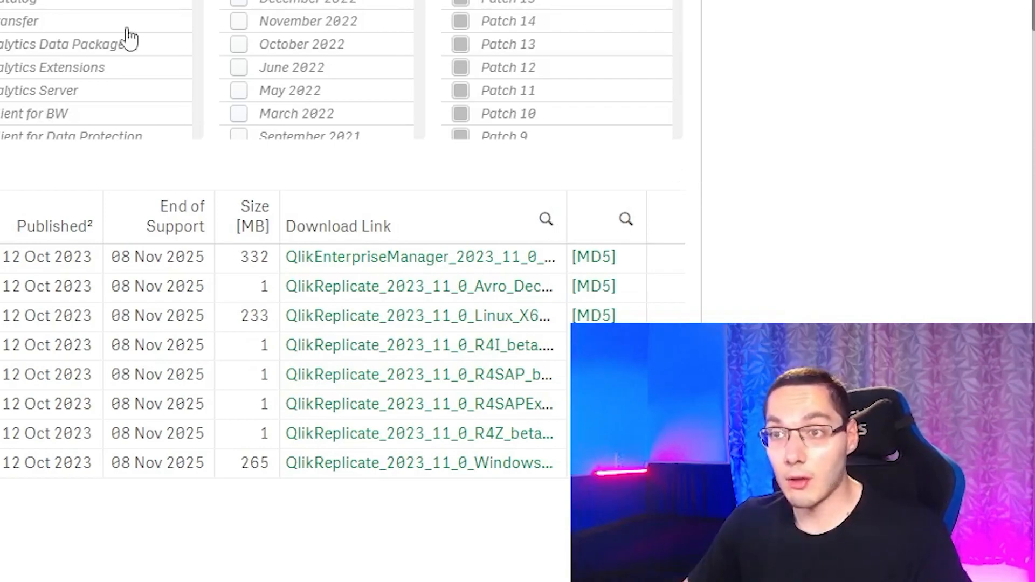
scroll("up", 3)
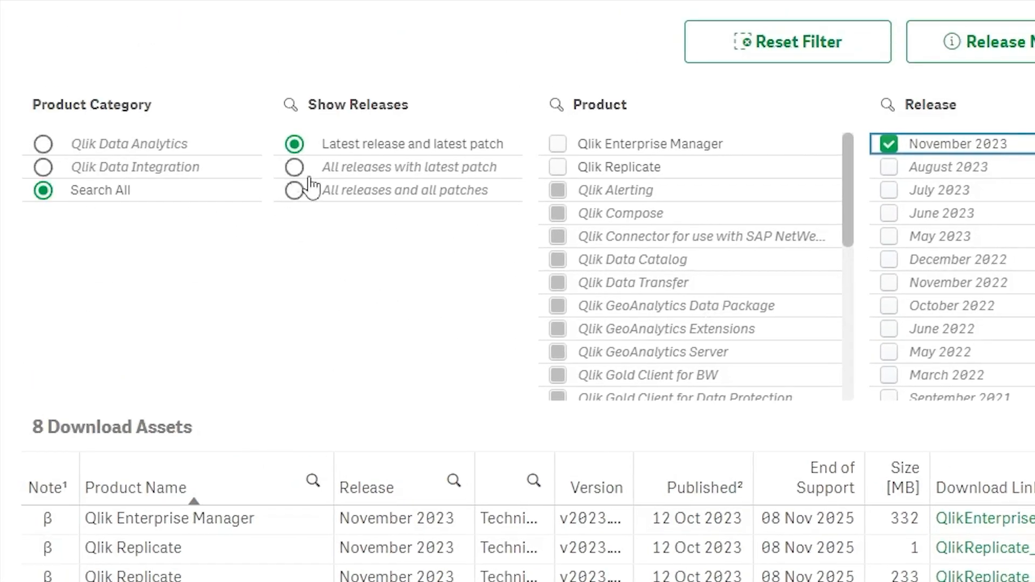
mouse_move(295, 167)
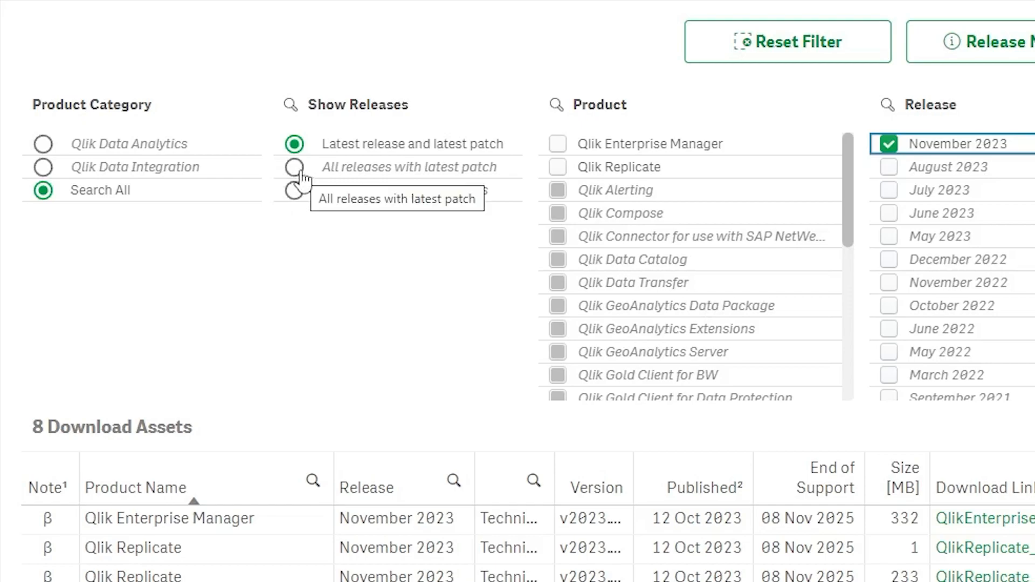
left_click(294, 167)
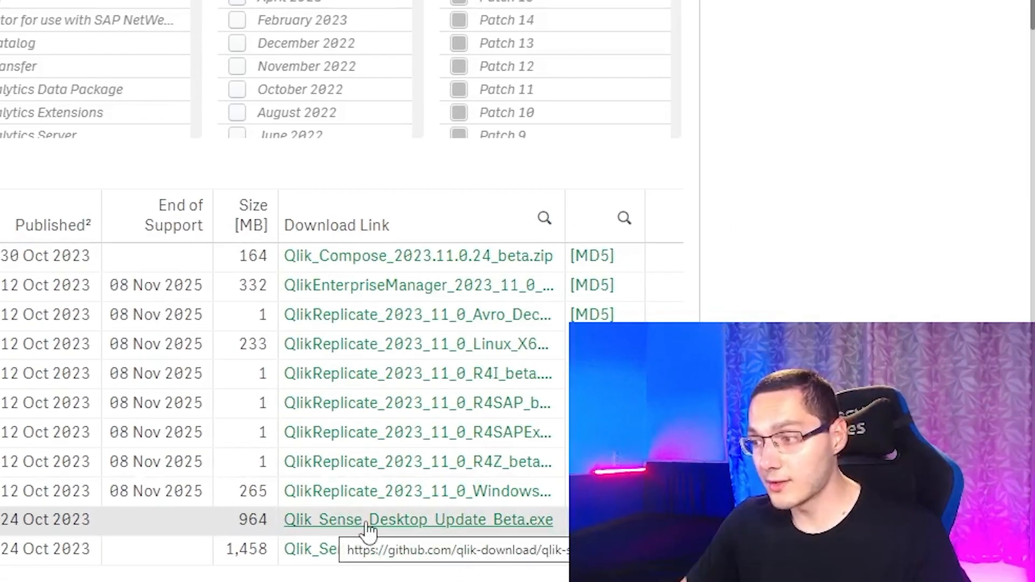
left_click(418, 520)
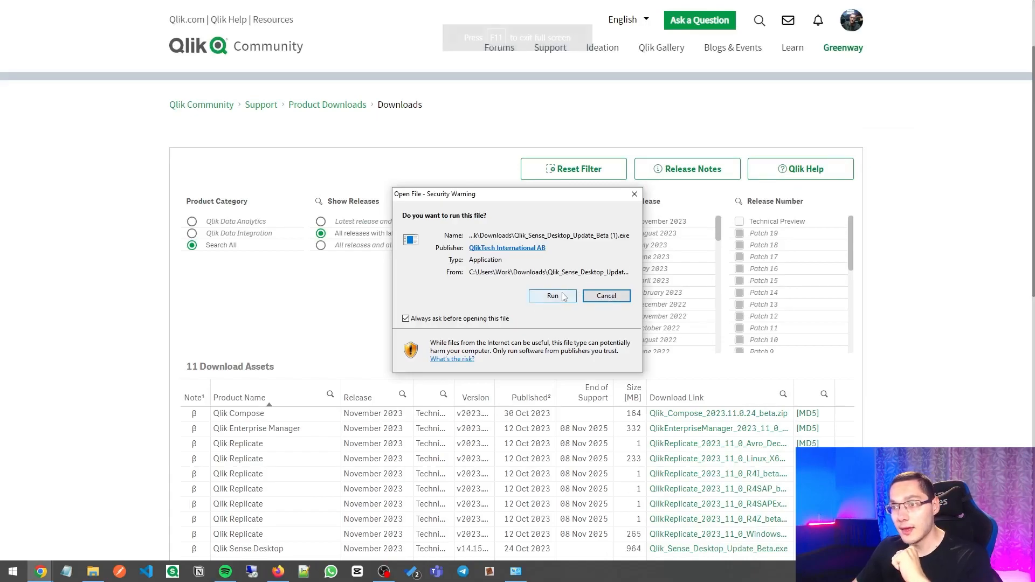
- Run the installer, accept the customer agreement and bundle terms, and begin installation
left_click(552, 295)
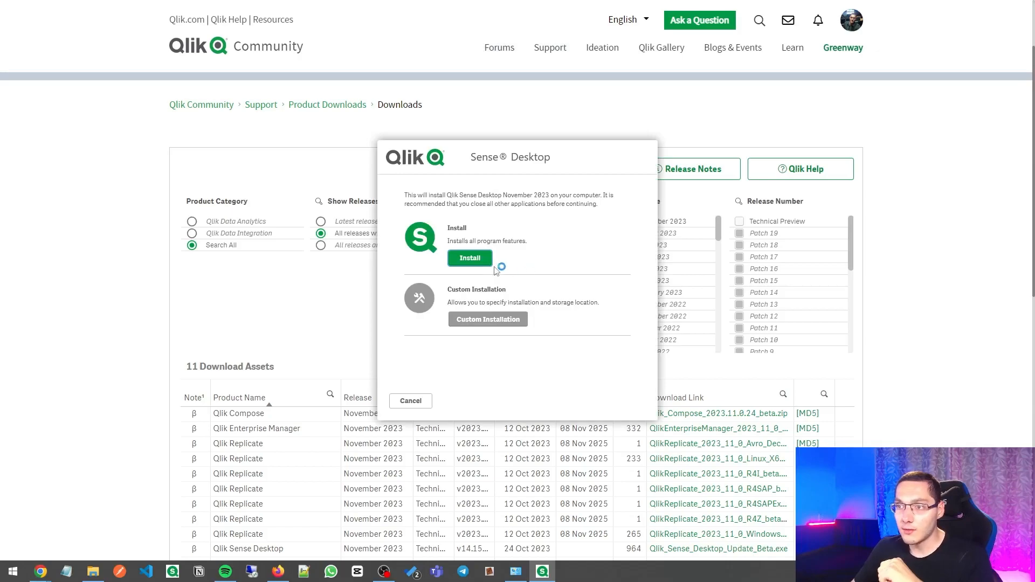
mouse_move(490, 308)
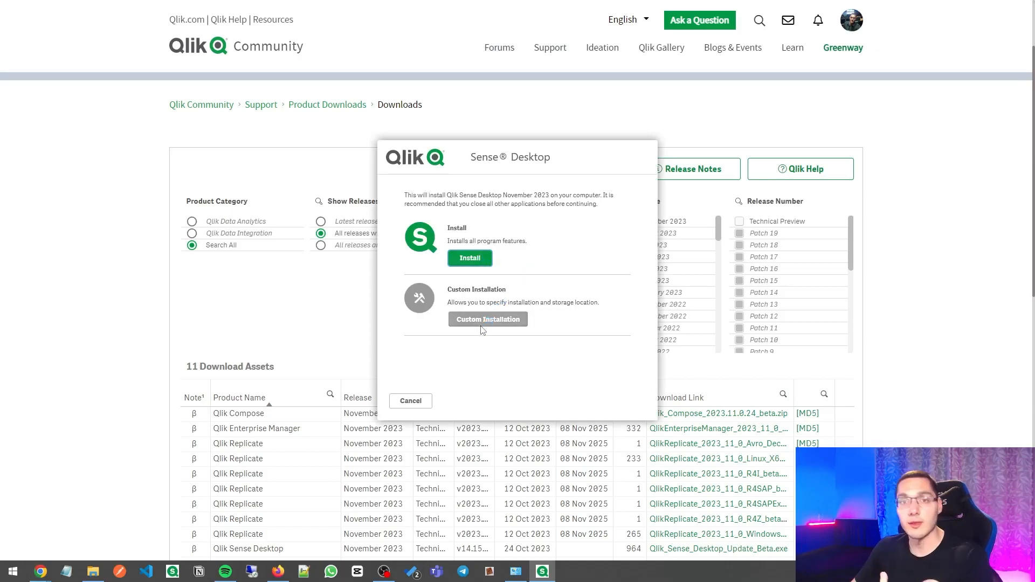
left_click(470, 258)
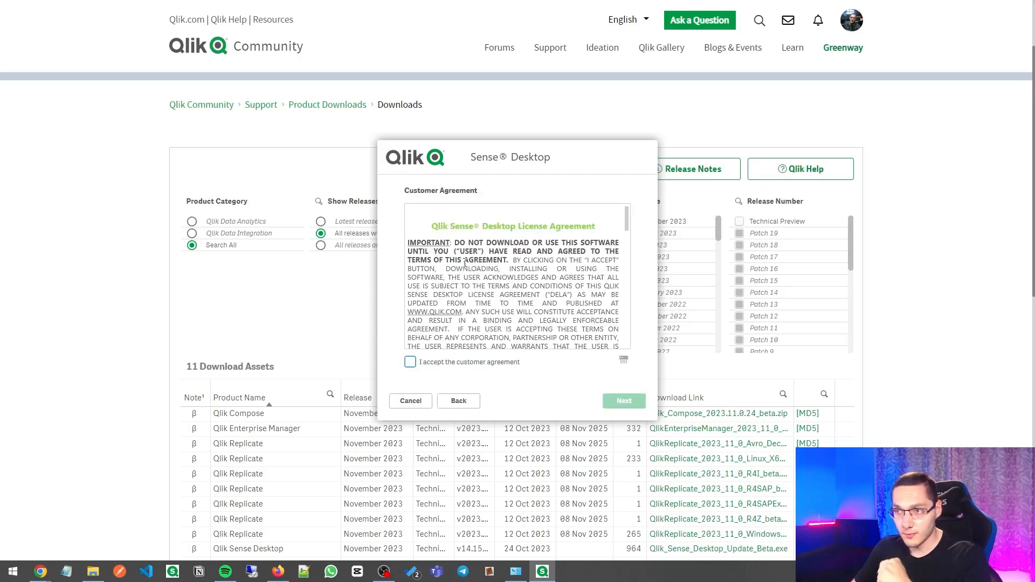
left_click(409, 361)
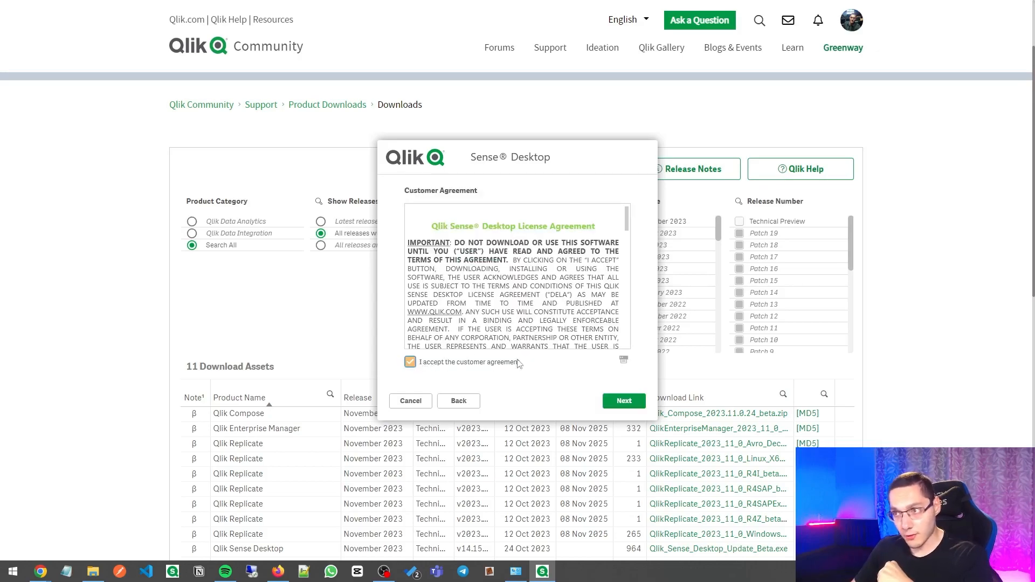
left_click(623, 401)
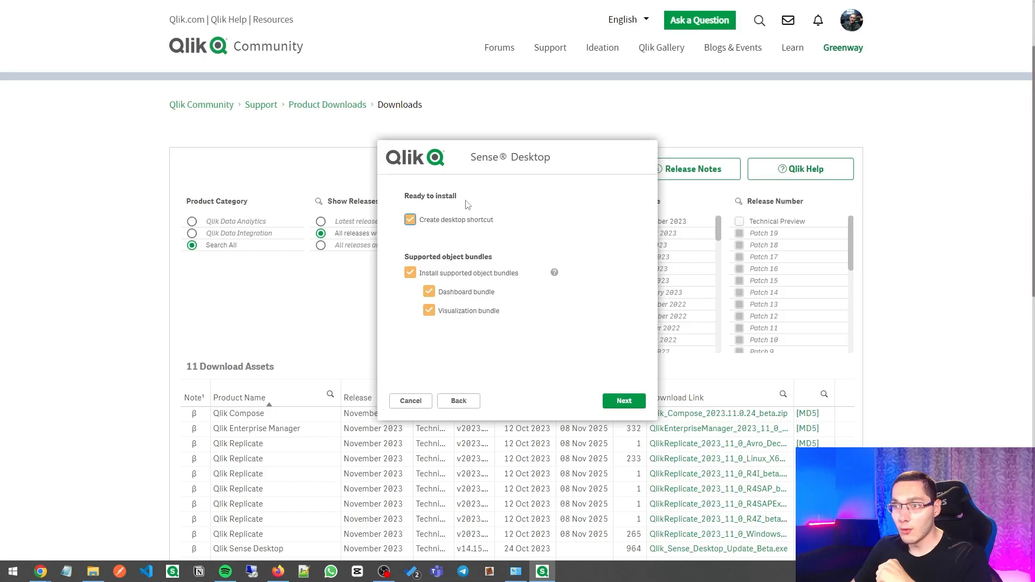
mouse_move(601, 284)
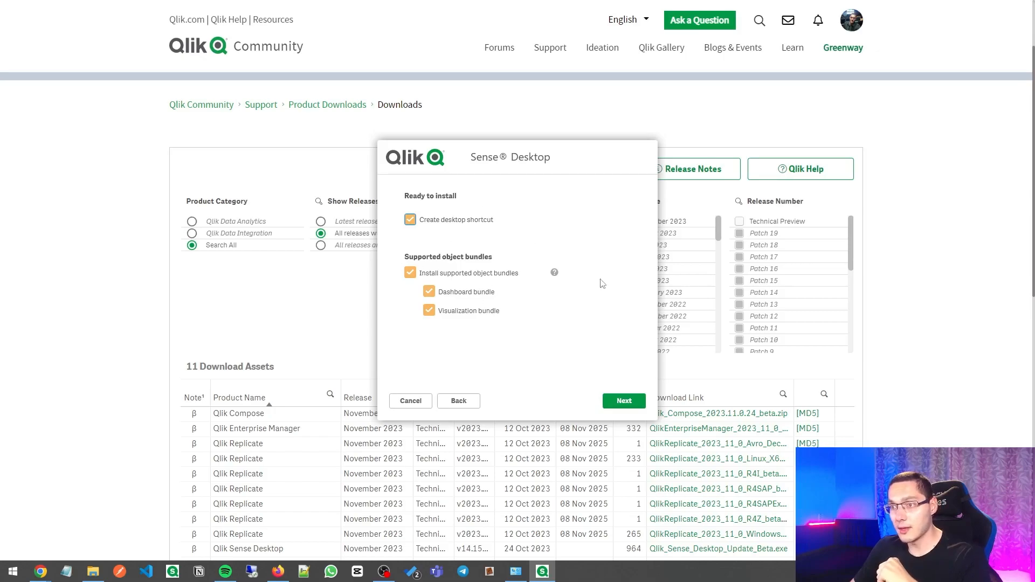
left_click(621, 401)
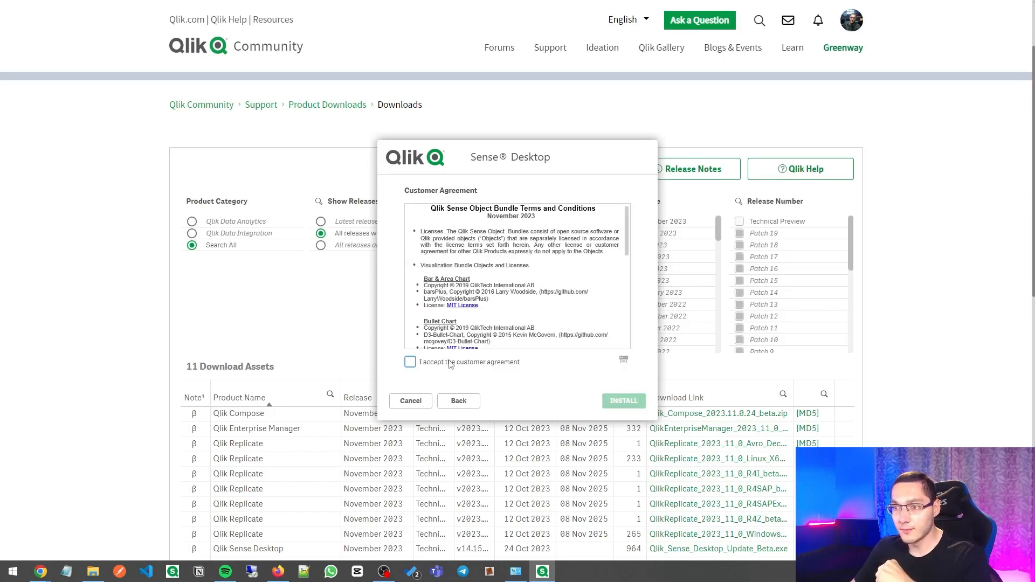
left_click(410, 362)
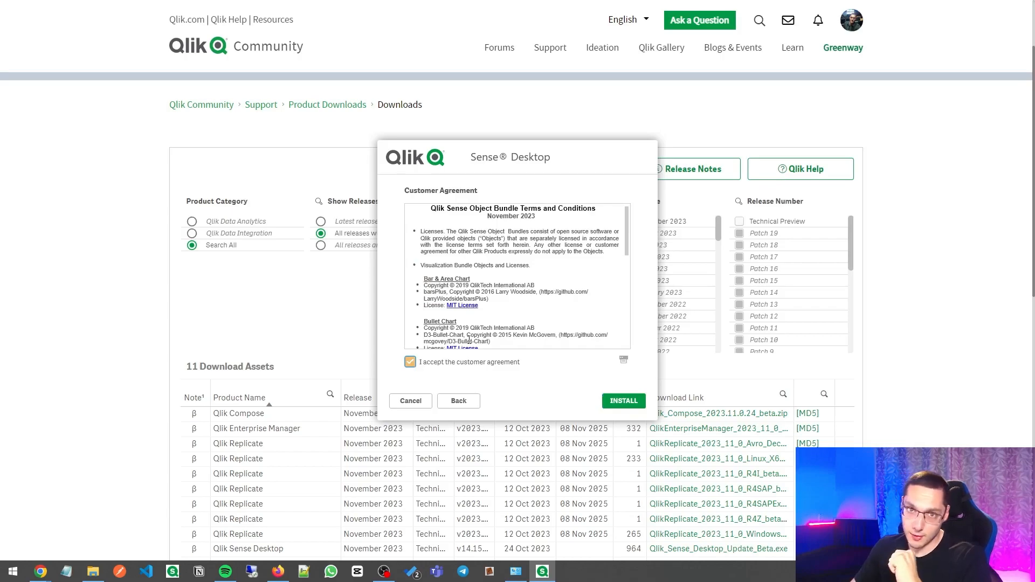
left_click(622, 401)
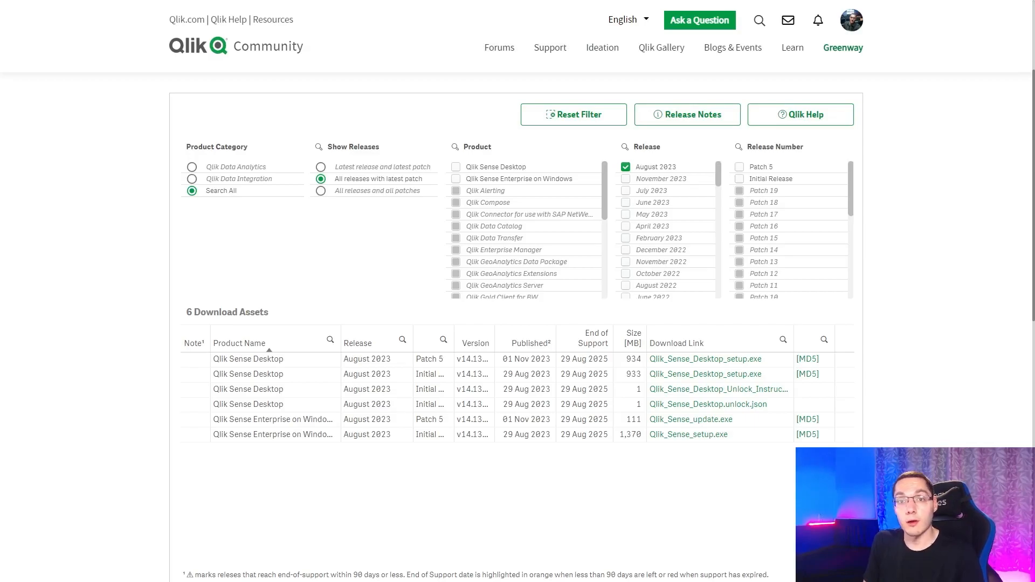
mouse_move(925, 137)
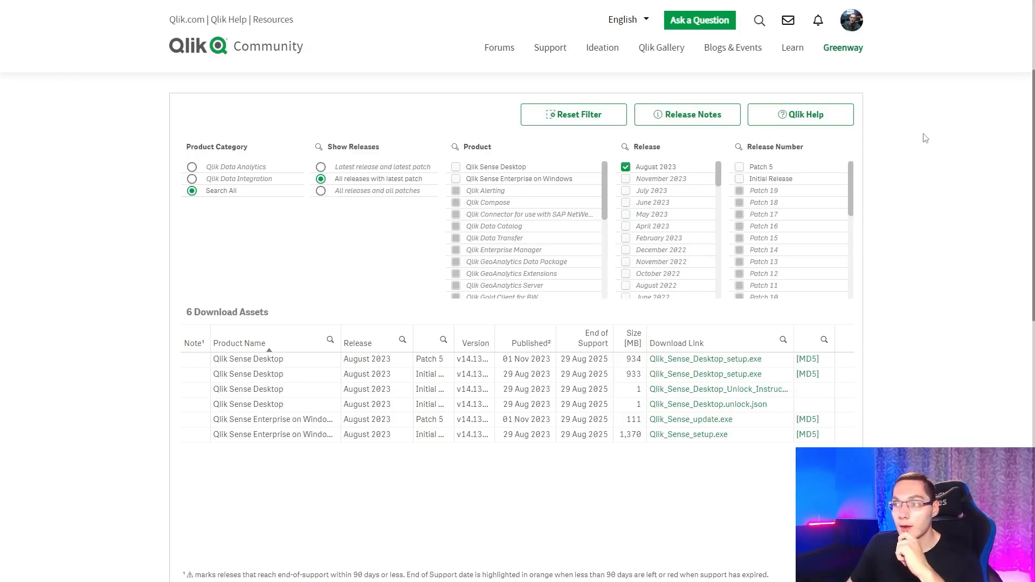
mouse_move(666, 170)
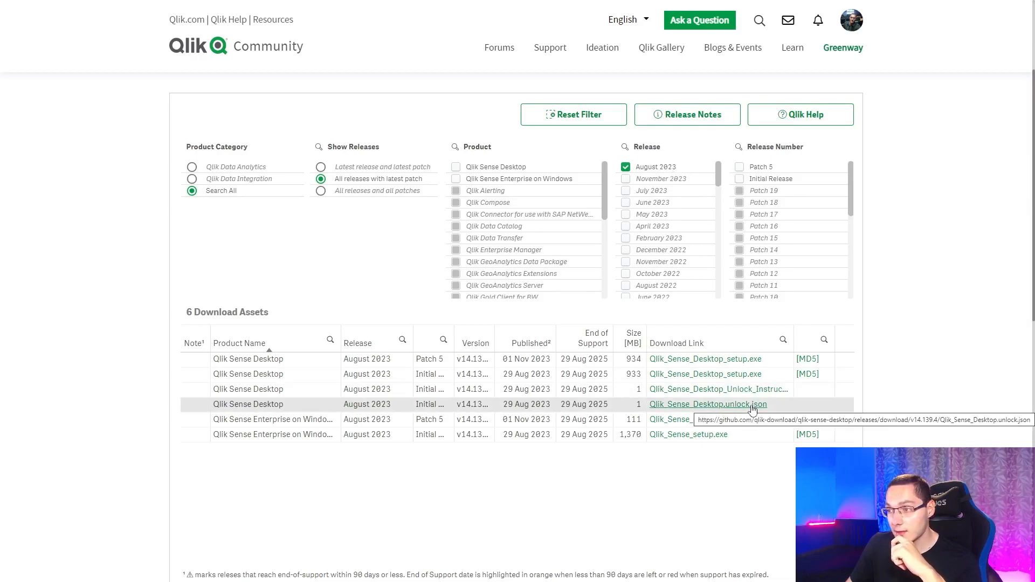
- Download Qlik_Sense_Desktop.unlock.json and Unlock_Instructions, then open the instructions in Notepad
left_click(707, 403)
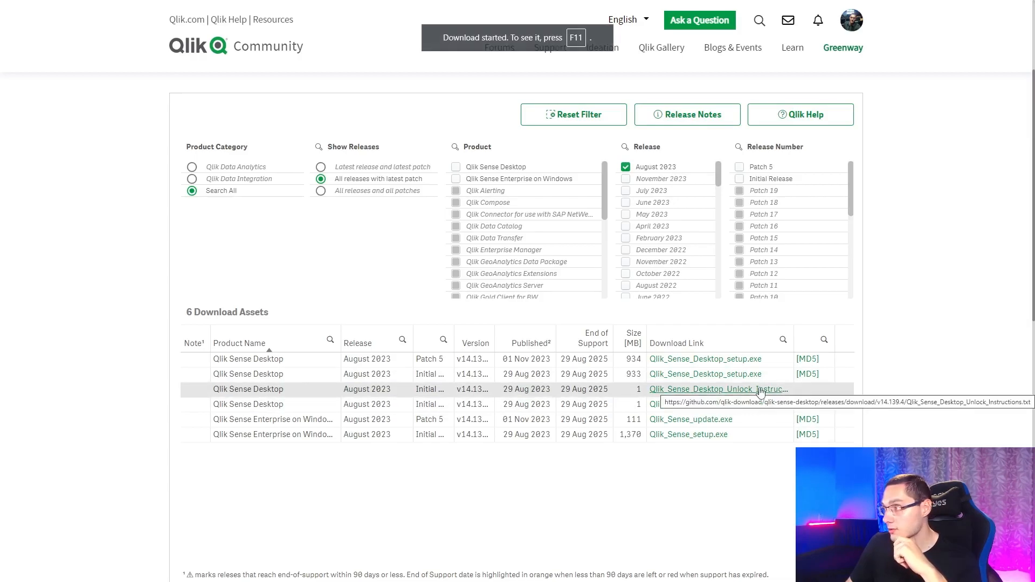
left_click(716, 388)
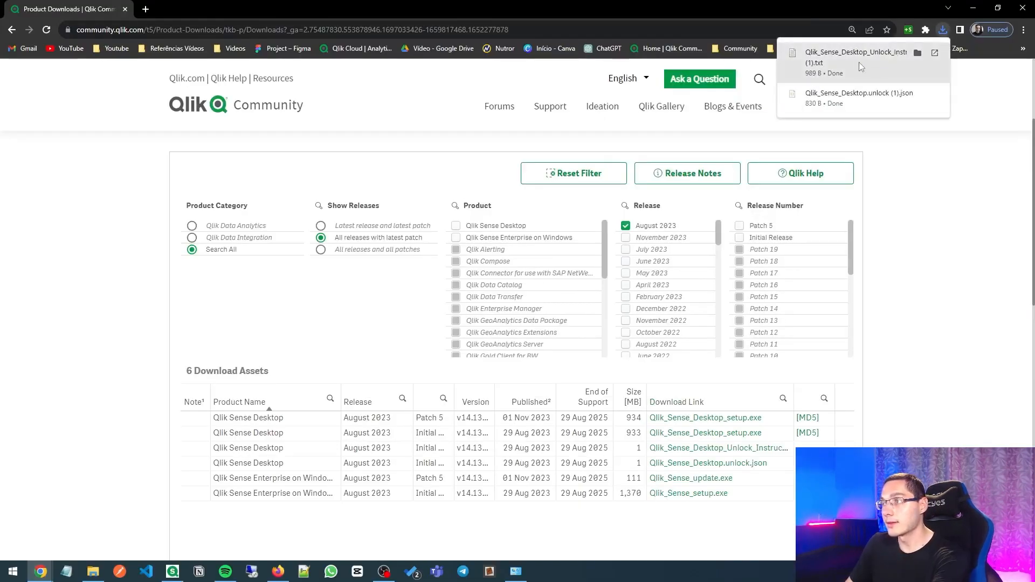
left_click(855, 62)
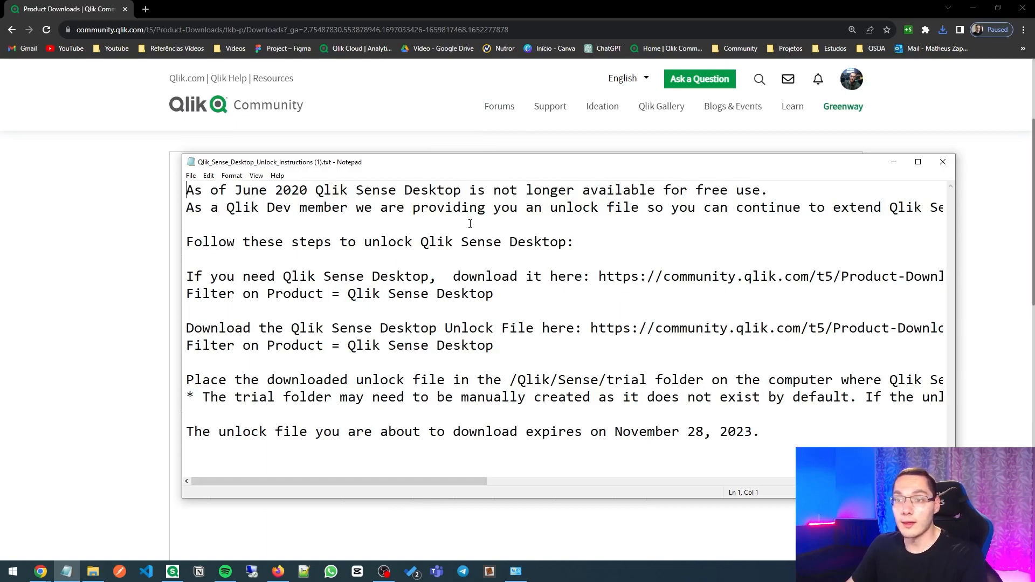
mouse_move(513, 247)
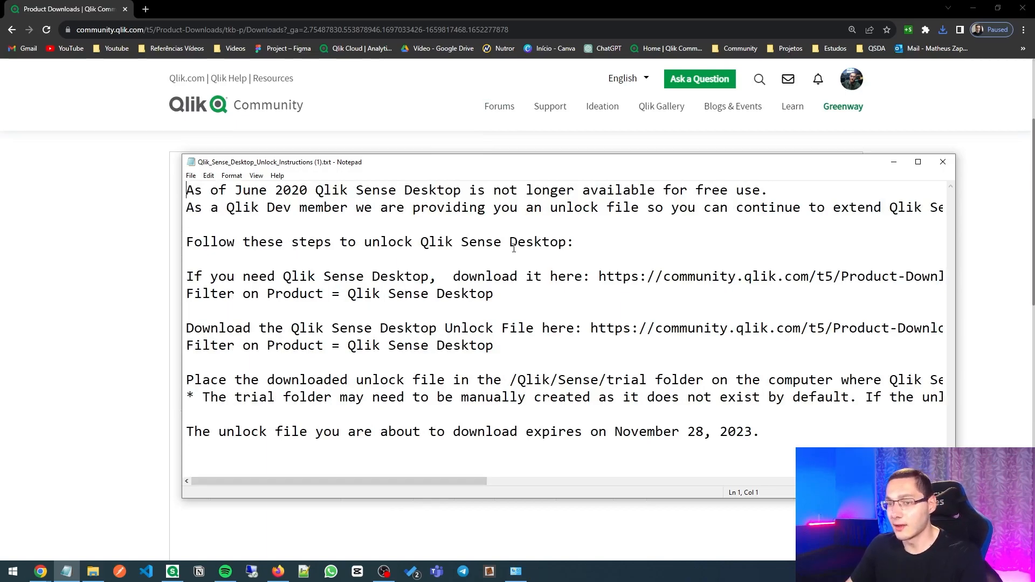
mouse_move(502, 314)
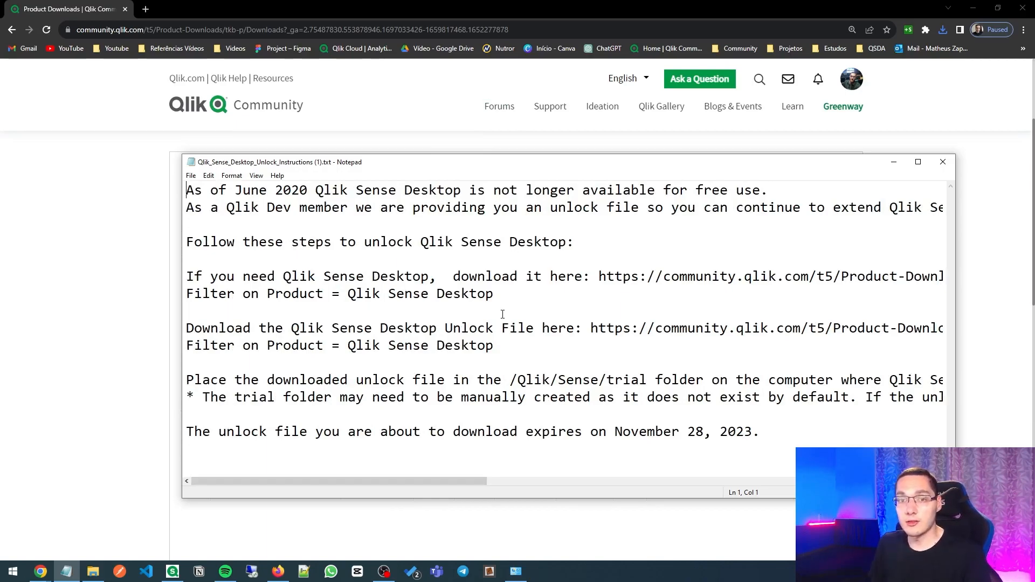
left_click(228, 397)
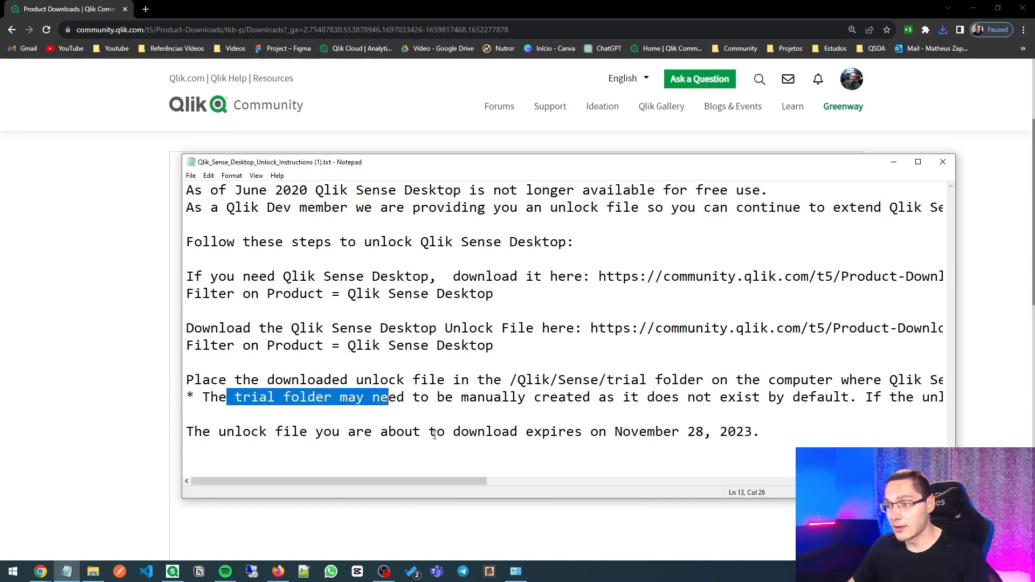
mouse_move(447, 311)
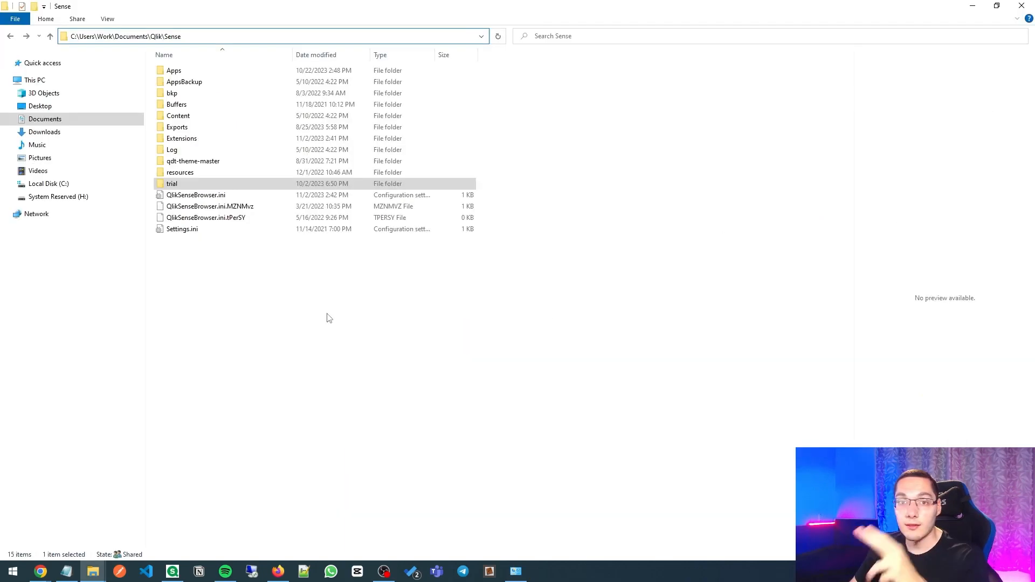
mouse_move(323, 348)
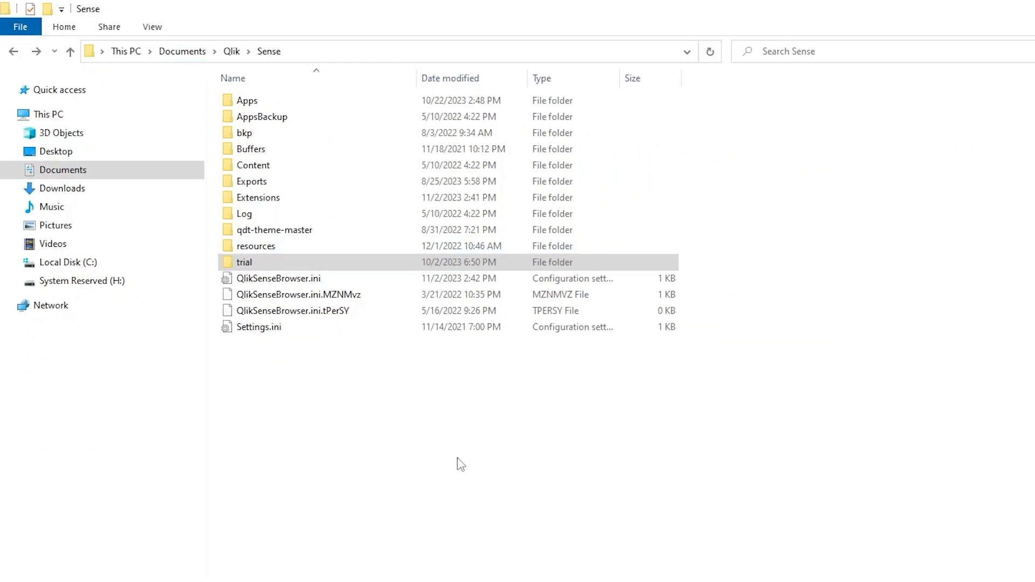
- Remove the old trial folder from Documents\Qlik\Sense in File Explorer
left_click(998, 7)
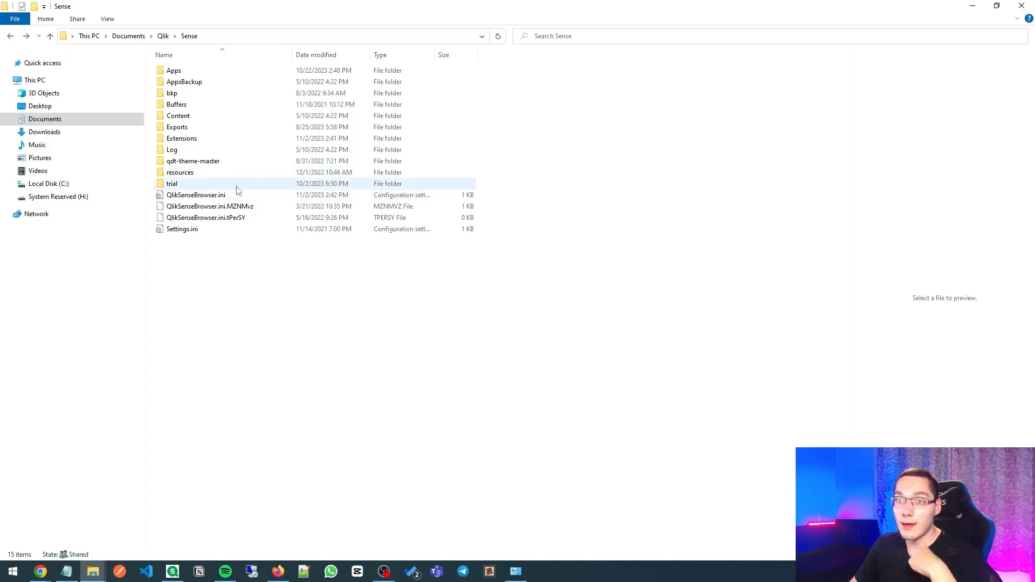
left_click(172, 183)
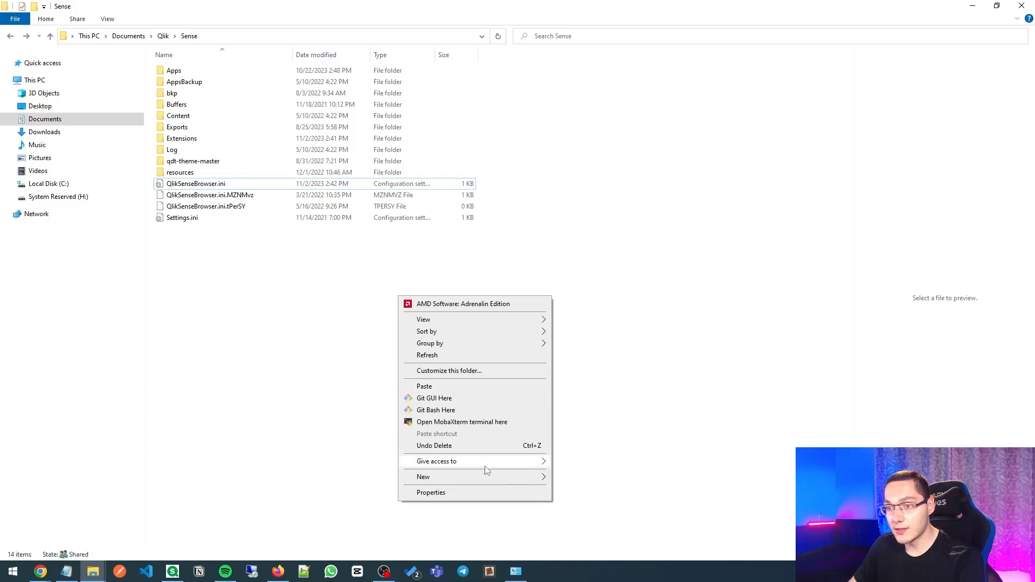
left_click(423, 476)
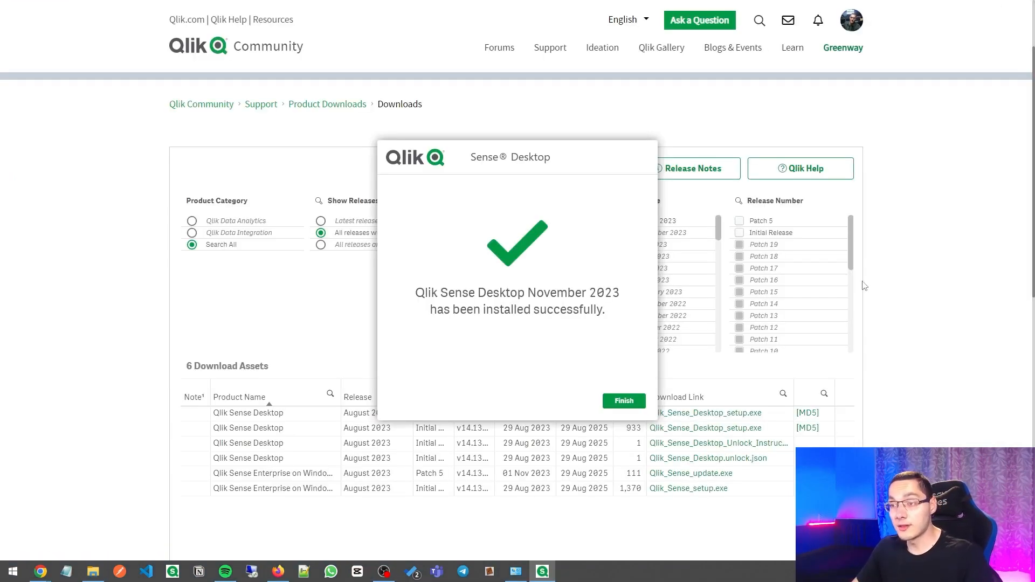
- Finish the Qlik Sense Desktop installer and search Start for 'qli'
left_click(621, 401)
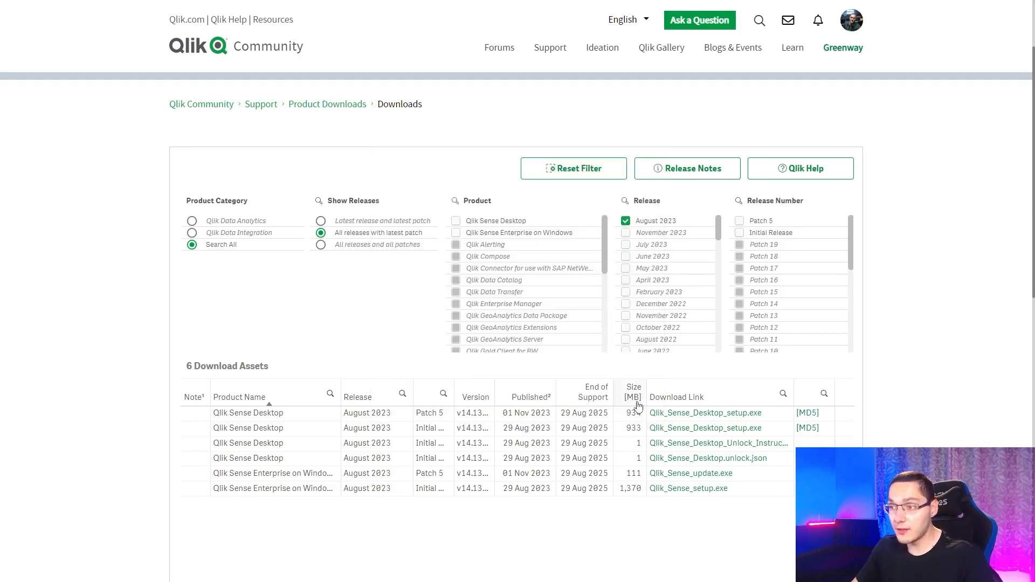
type("qli")
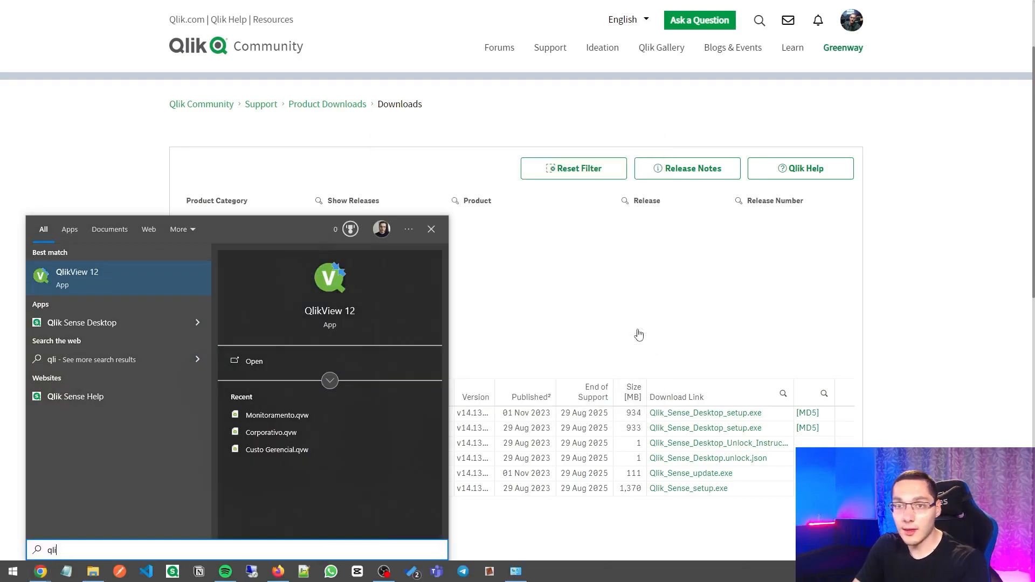